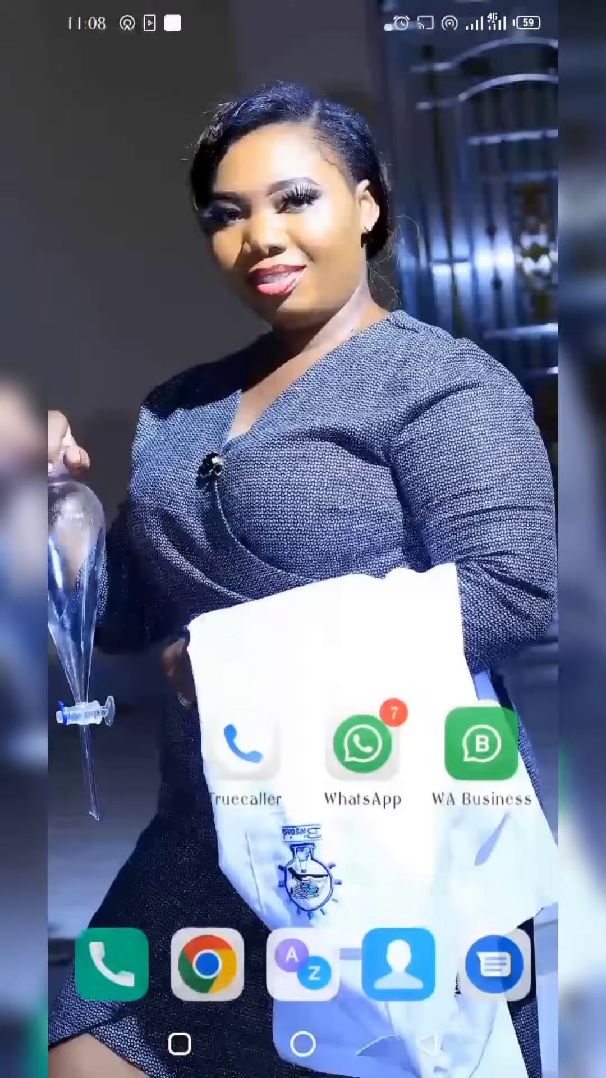
# Swipe up from the home screen to reveal the alphabetical app list.
pyautogui.scroll(3)
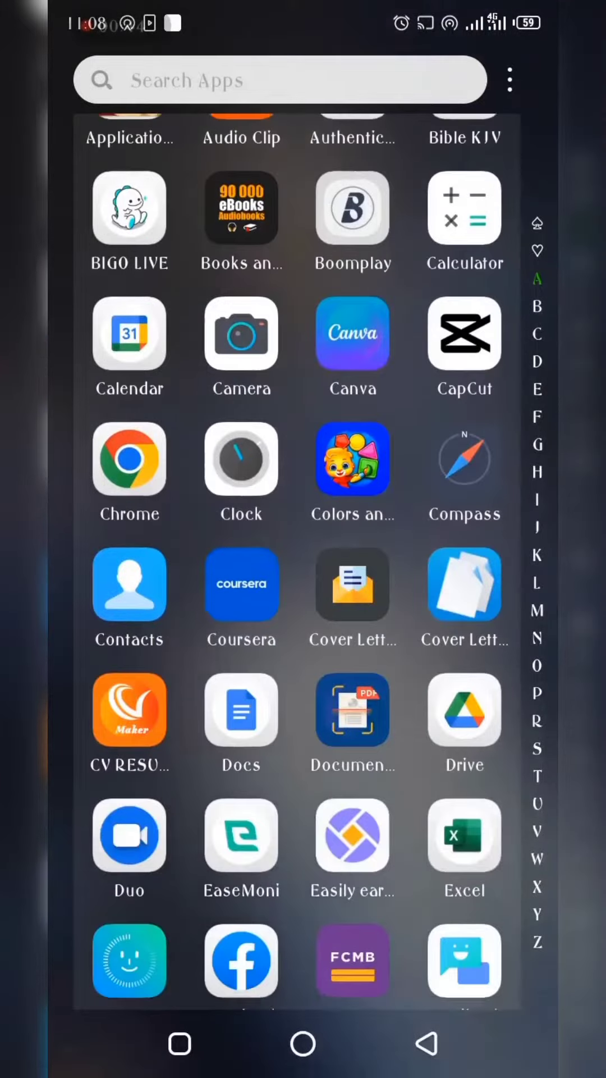
# Search the Play Store for 'kinemaster' to find the installed KineMaster listing.
pyautogui.click(281, 80)
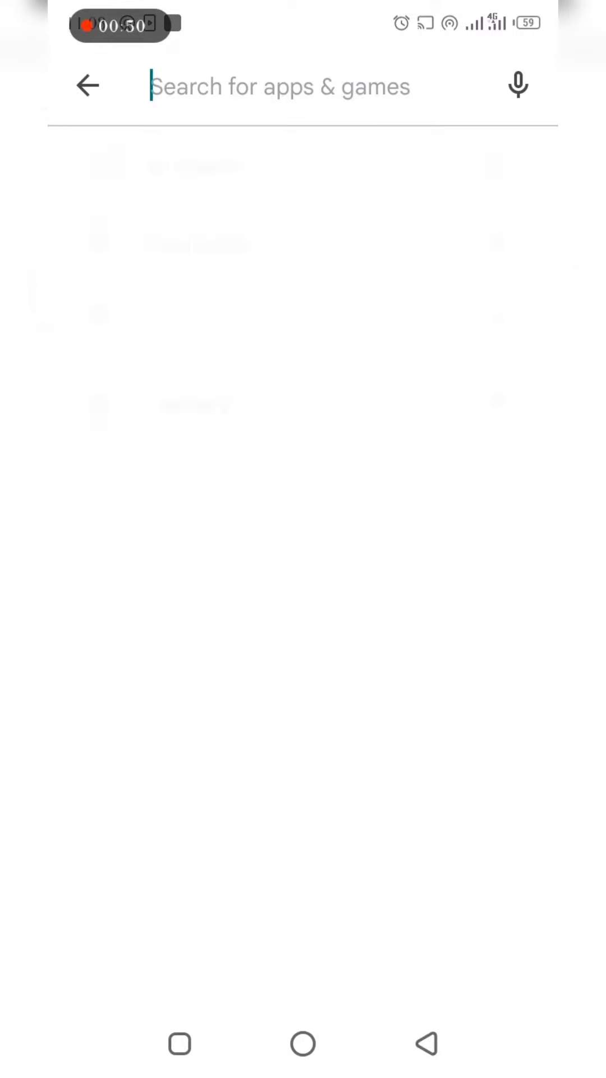
pyautogui.write('kinemaster')
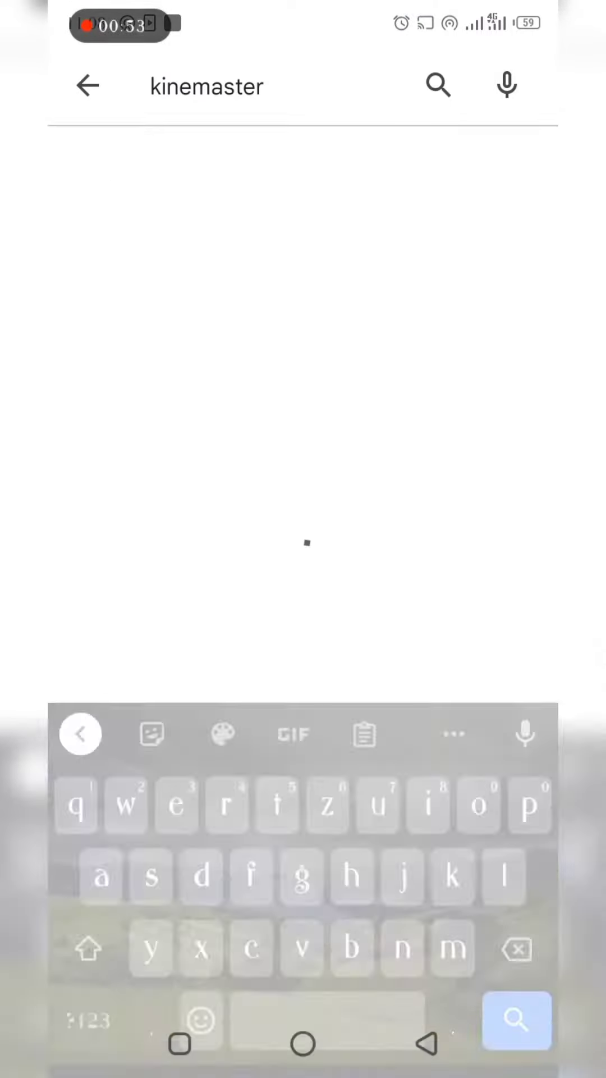
pyautogui.click(517, 1022)
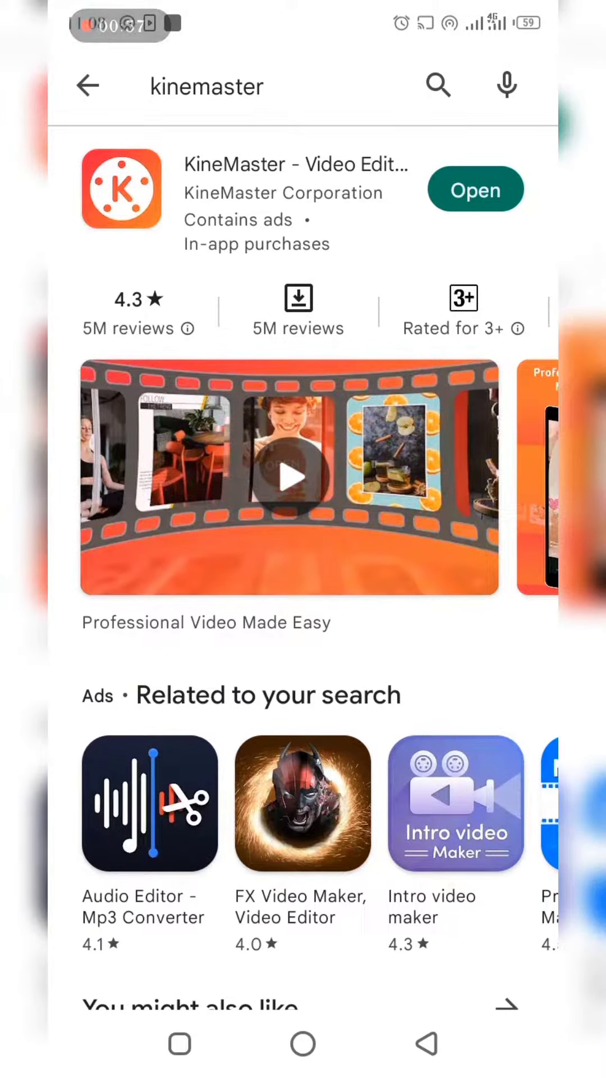
# Launch KineMaster from its Play Store listing and start a new project.
pyautogui.click(474, 190)
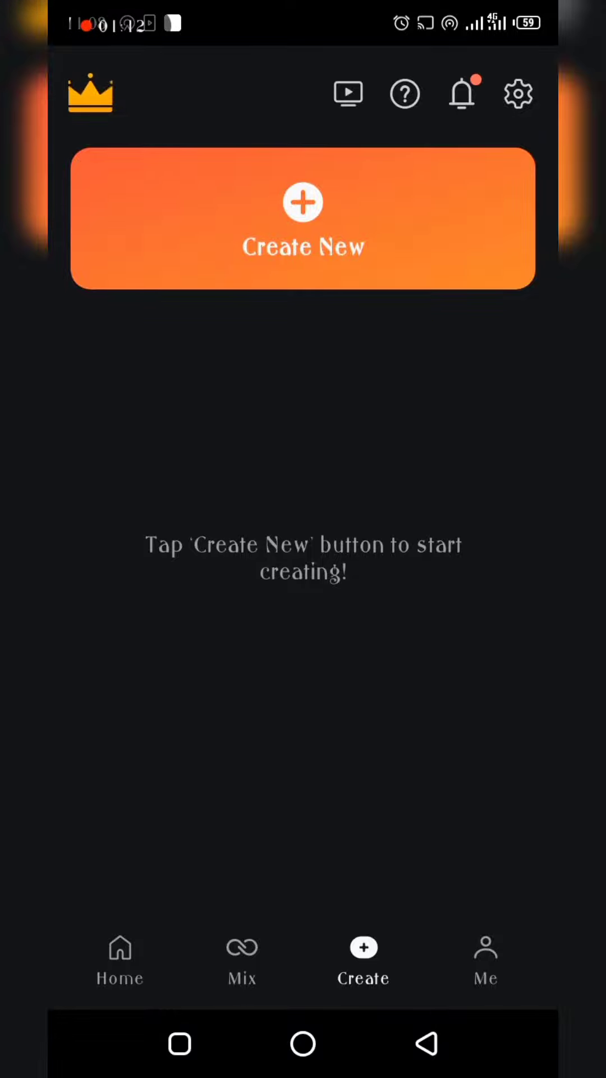
pyautogui.click(303, 218)
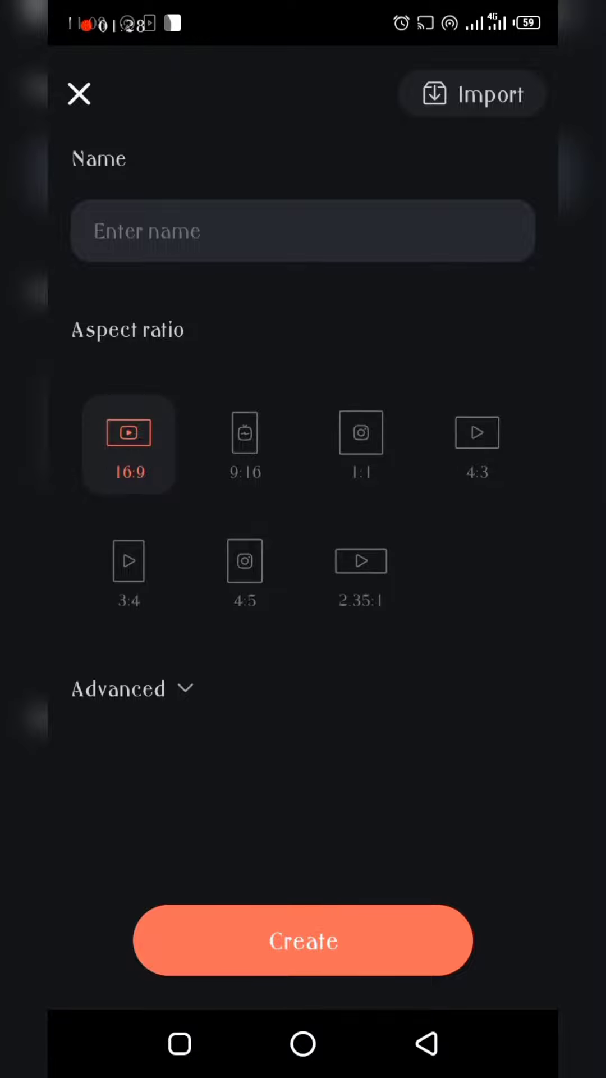
# Choose the 9:16 portrait aspect ratio for the new project.
pyautogui.click(245, 444)
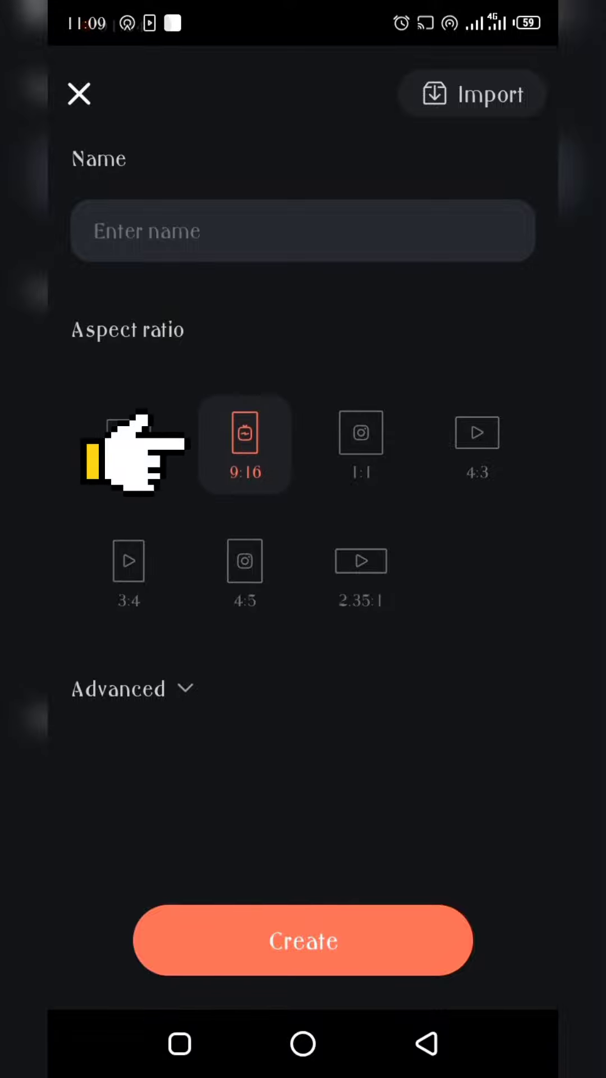
pyautogui.moveTo(138, 468)
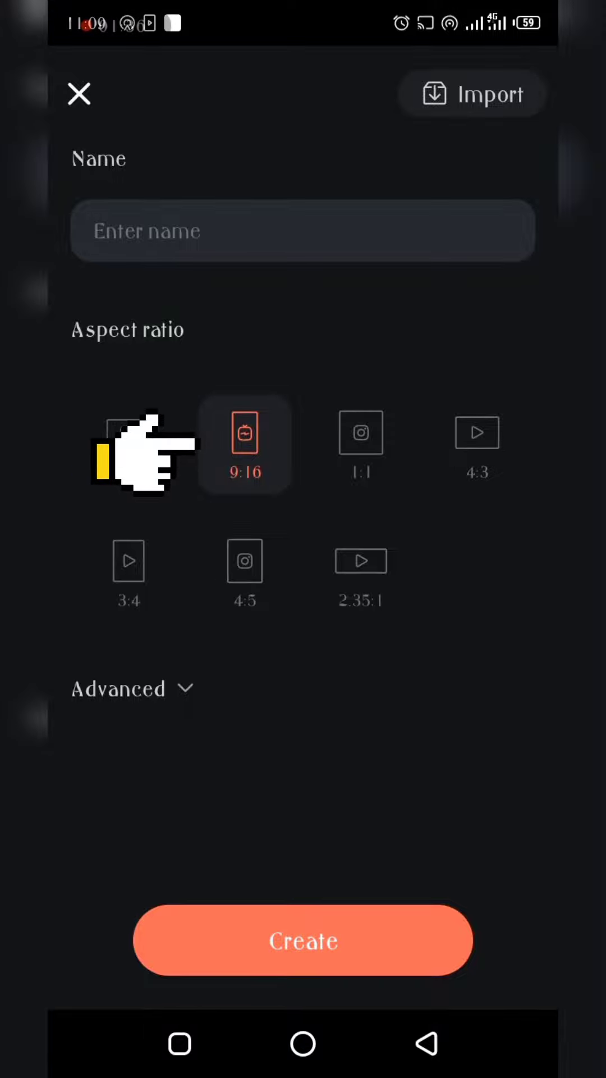